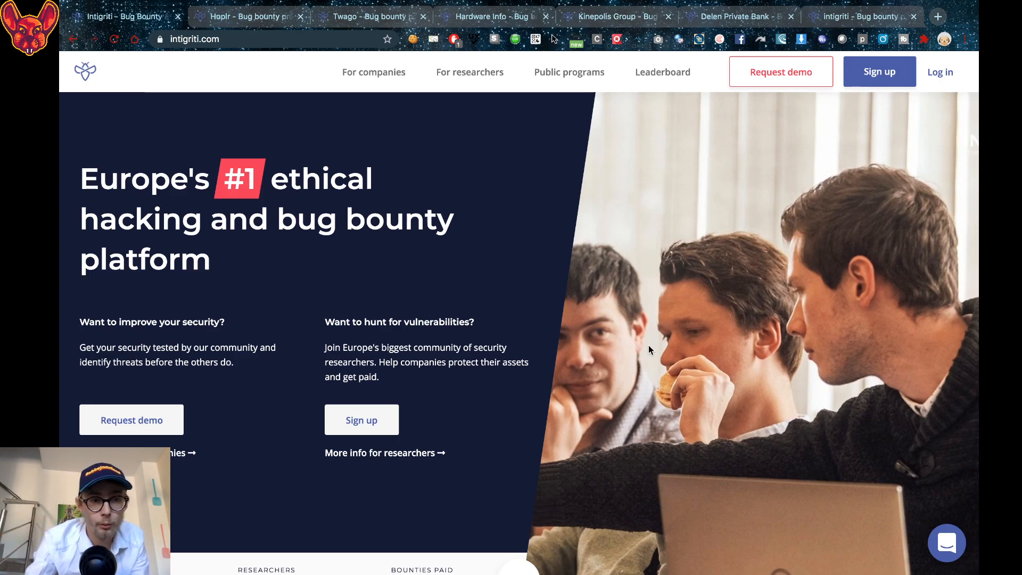
- Switch to the Hoplr tab to view its program description and bounties
{"action": "left_click", "coordinate": [248, 16]}
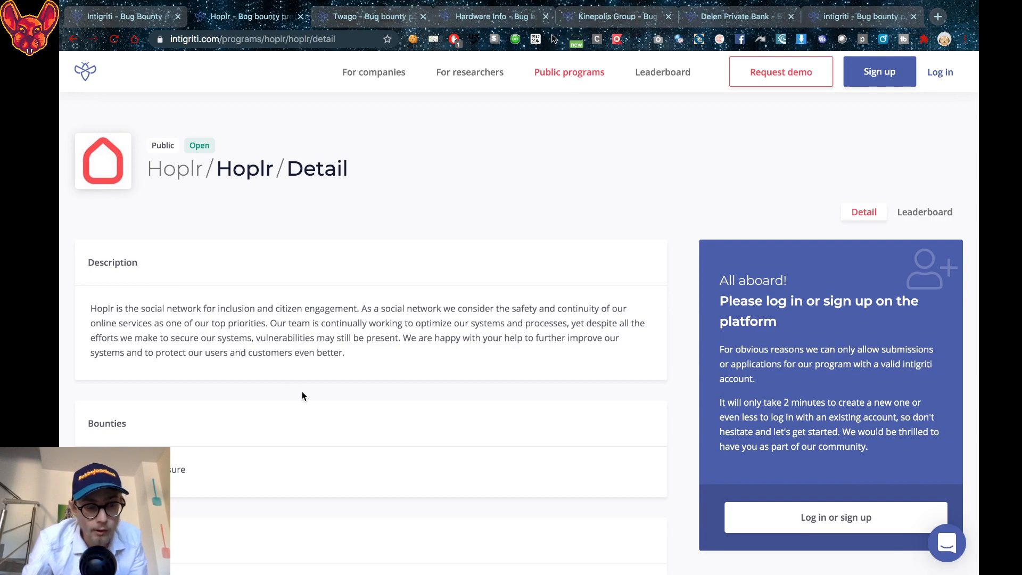
{"action": "scroll", "scroll_direction": "down", "scroll_amount": 3}
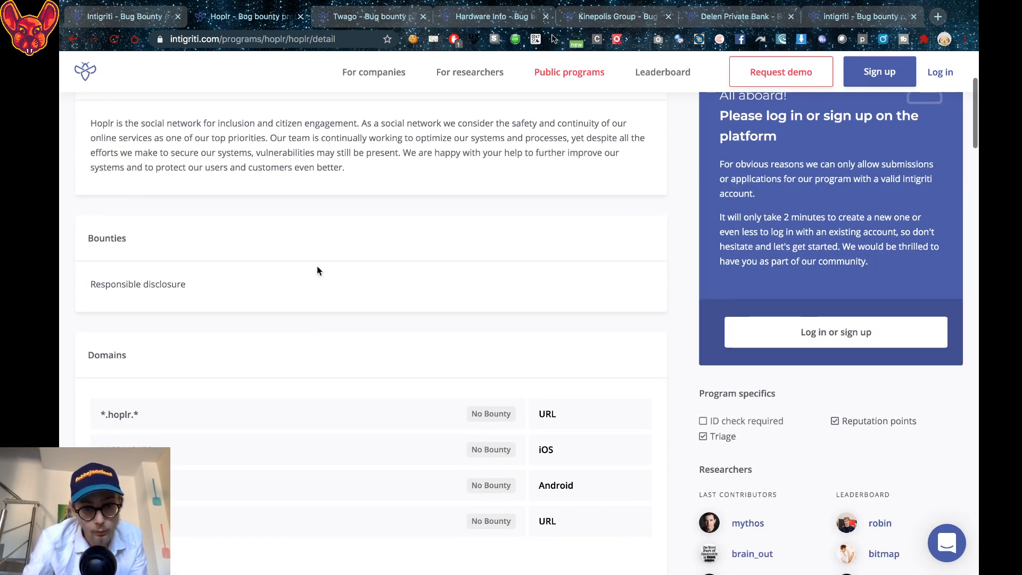
{"action": "scroll", "scroll_direction": "down", "scroll_amount": 3}
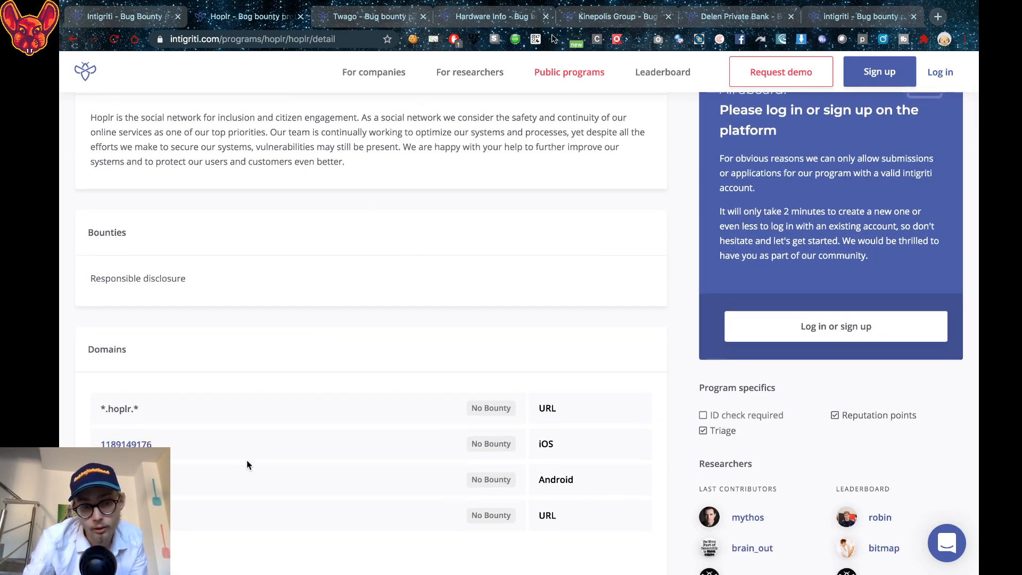
{"action": "scroll", "scroll_direction": "down", "scroll_amount": 3}
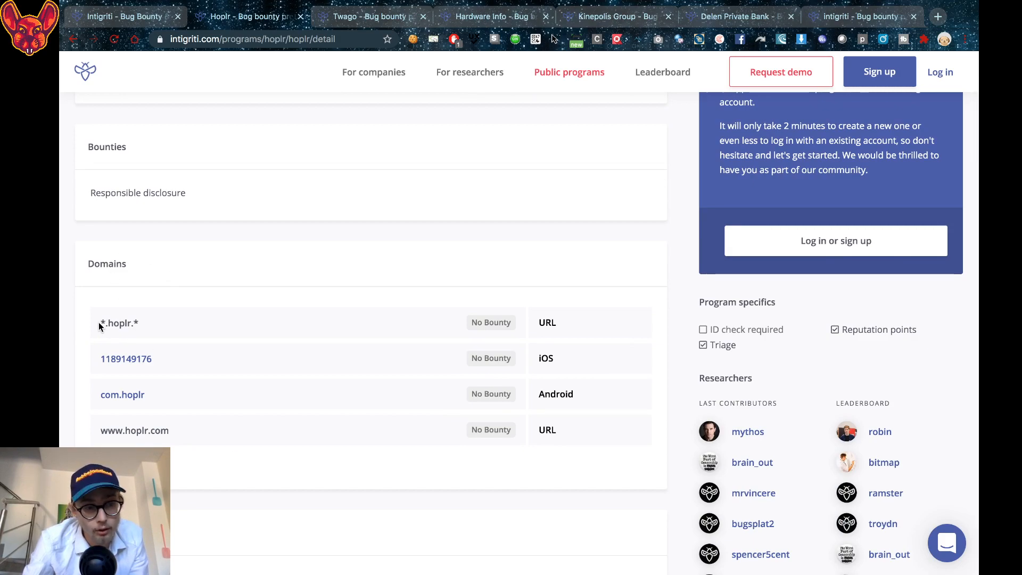
{"action": "mouse_move", "coordinate": [203, 332]}
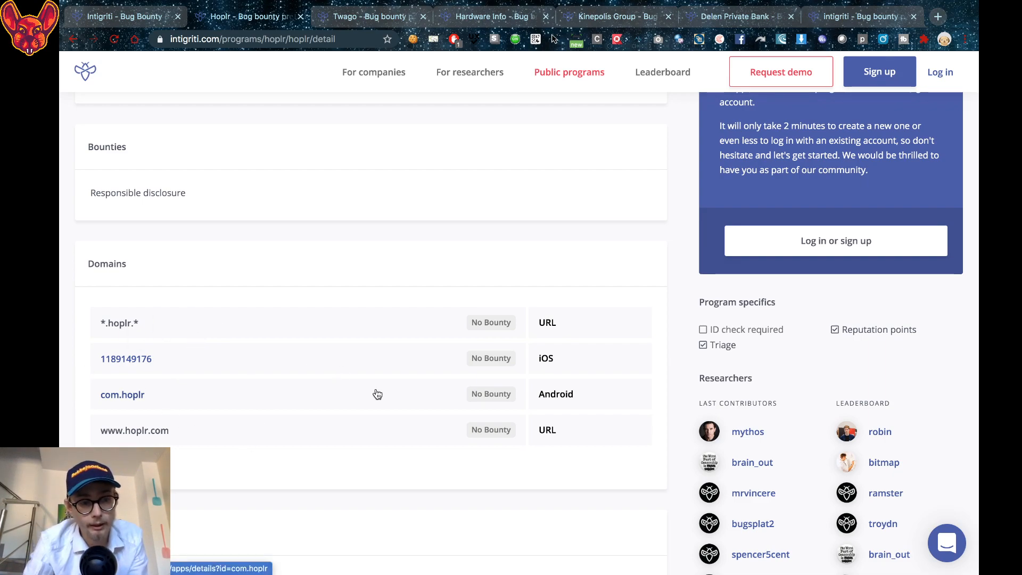
{"action": "mouse_move", "coordinate": [360, 325]}
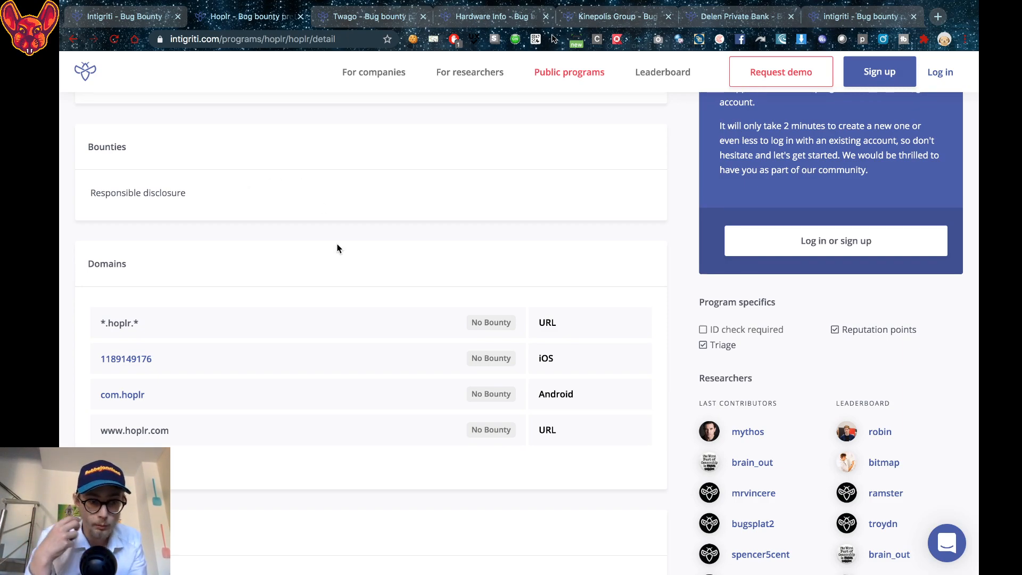
{"action": "mouse_move", "coordinate": [402, 418]}
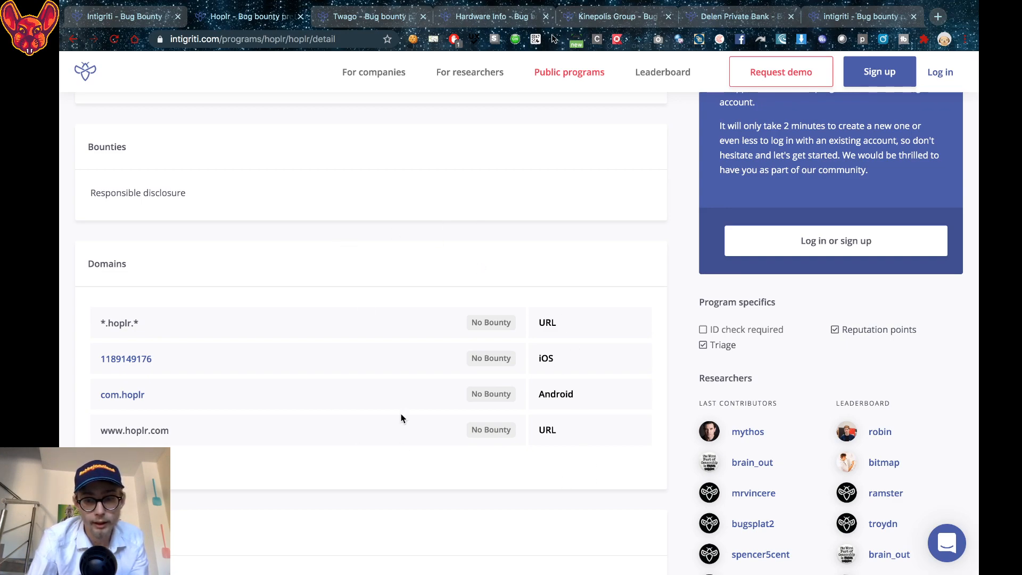
{"action": "scroll", "scroll_direction": "down", "scroll_amount": 3}
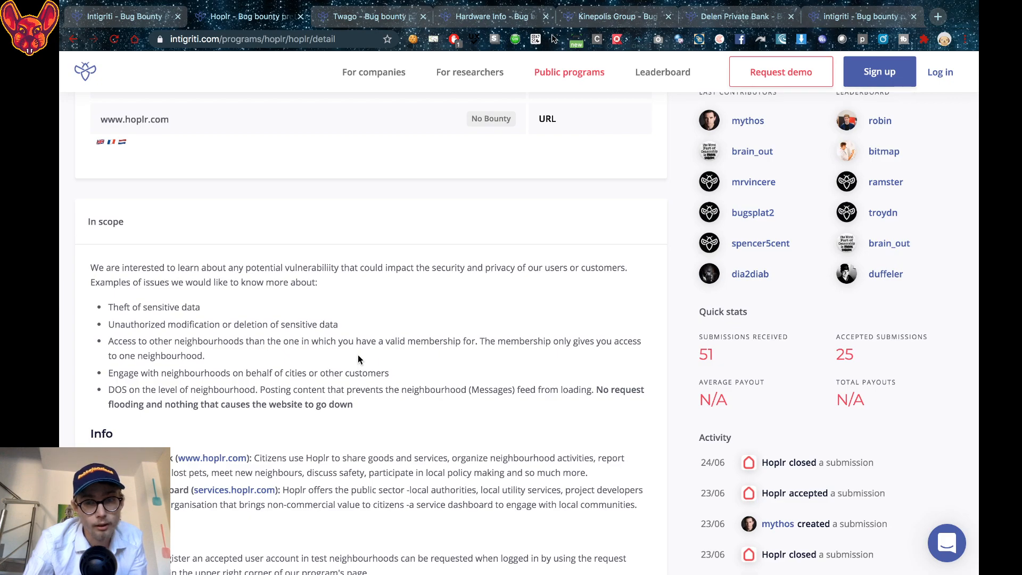
{"action": "scroll", "scroll_direction": "up", "scroll_amount": 3}
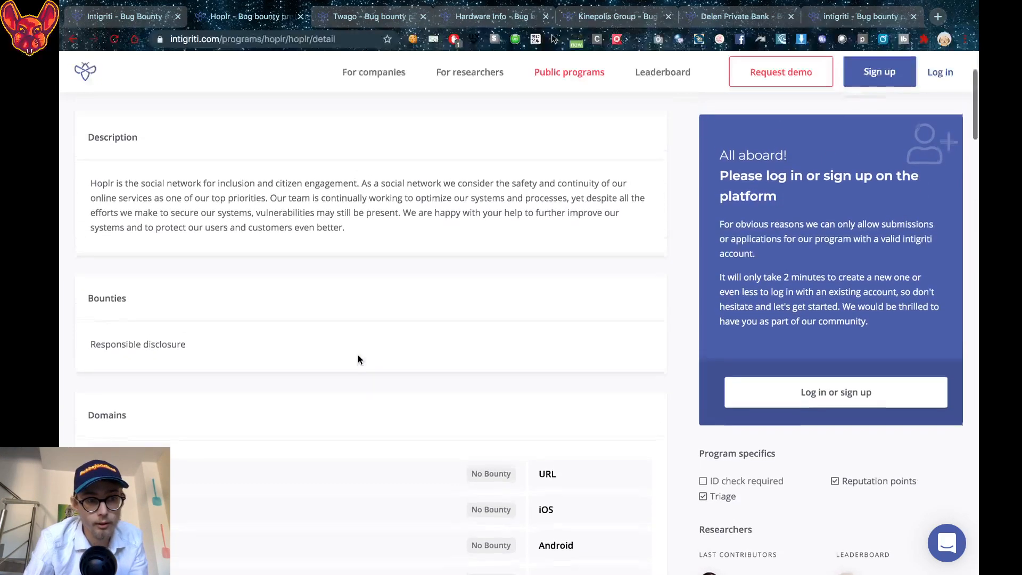
{"action": "scroll", "scroll_direction": "up", "scroll_amount": 3}
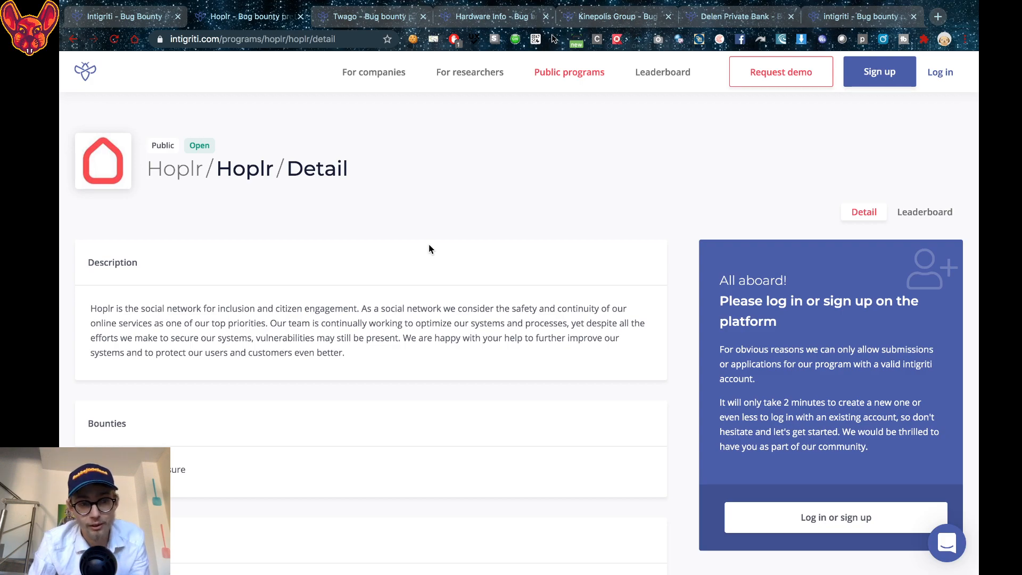
{"action": "scroll", "scroll_direction": "down", "scroll_amount": 3}
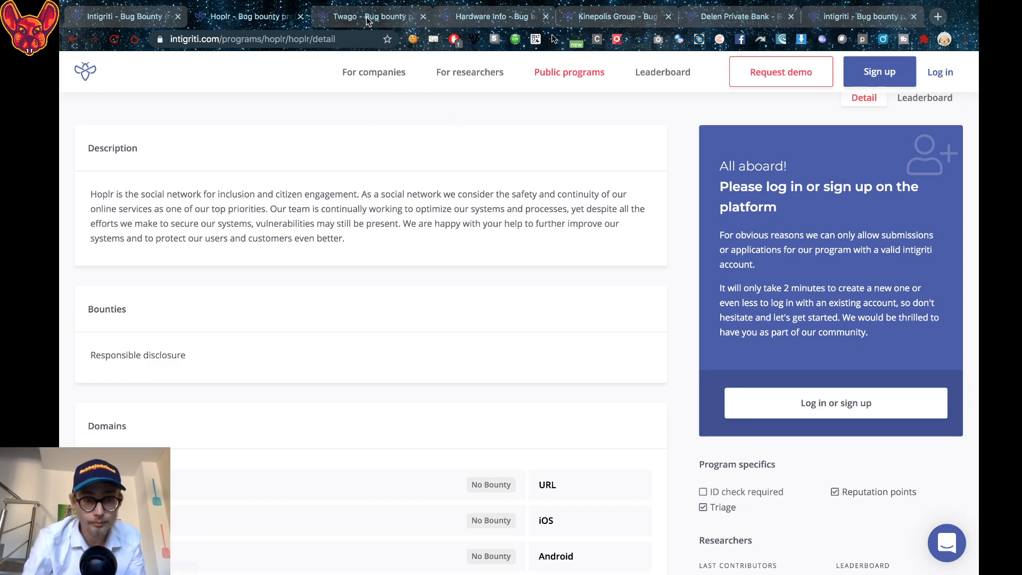
- Review Twago's bounties, domains and in-scope rules, then return to the page top
{"action": "left_click", "coordinate": [369, 17]}
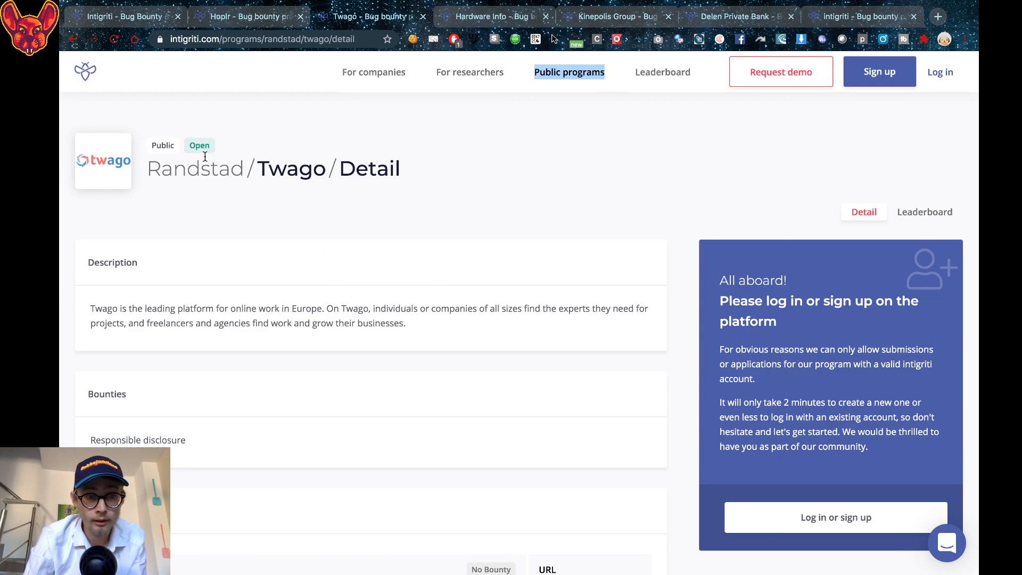
{"action": "mouse_move", "coordinate": [239, 184]}
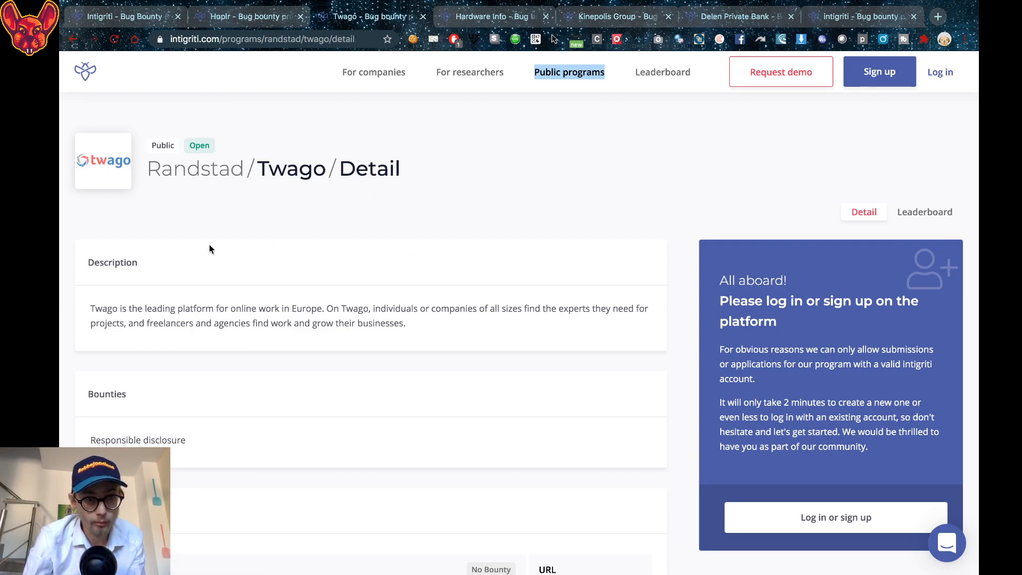
{"action": "scroll", "scroll_direction": "down", "scroll_amount": 3}
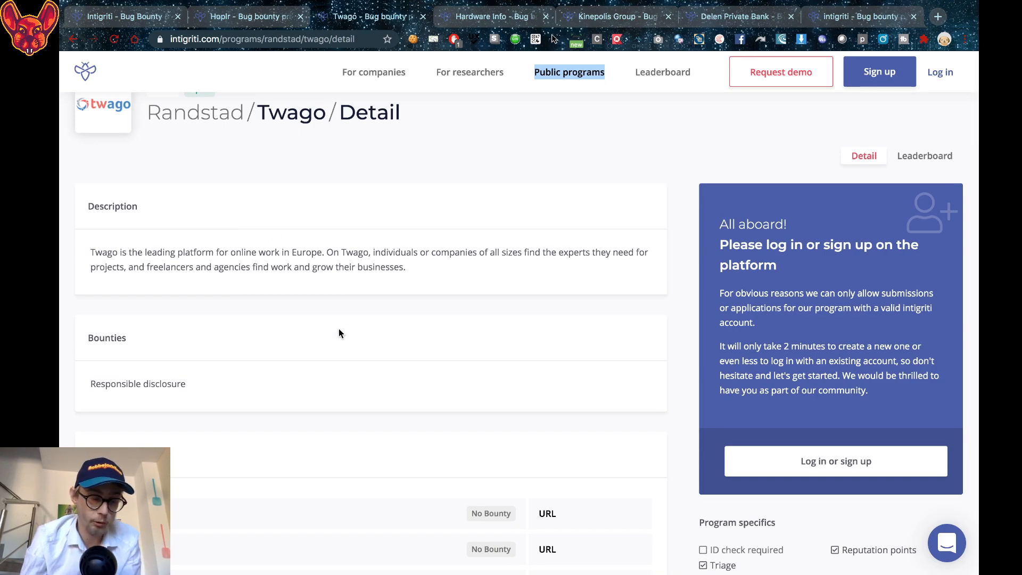
{"action": "mouse_move", "coordinate": [309, 279]}
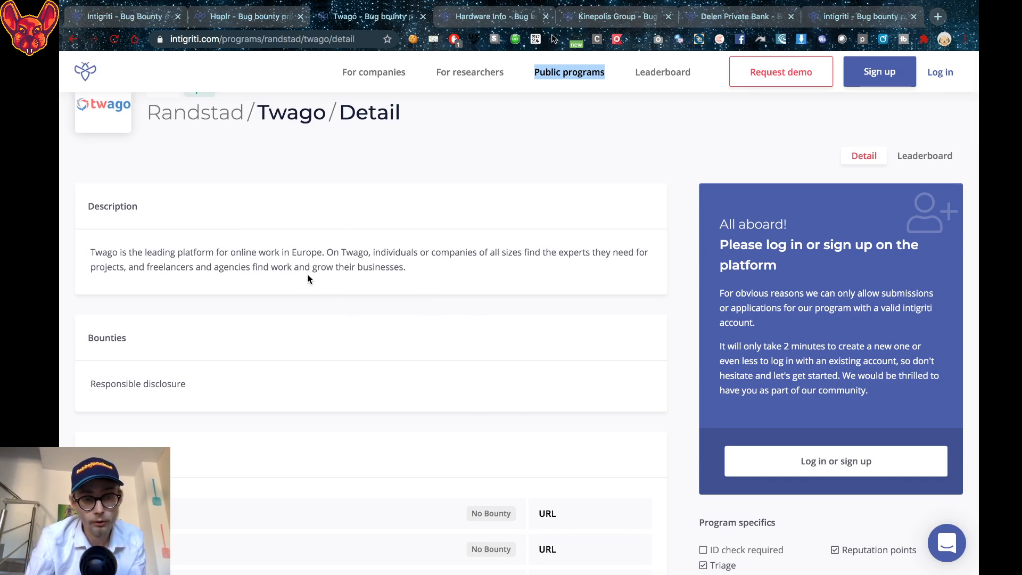
{"action": "scroll", "scroll_direction": "down", "scroll_amount": 3}
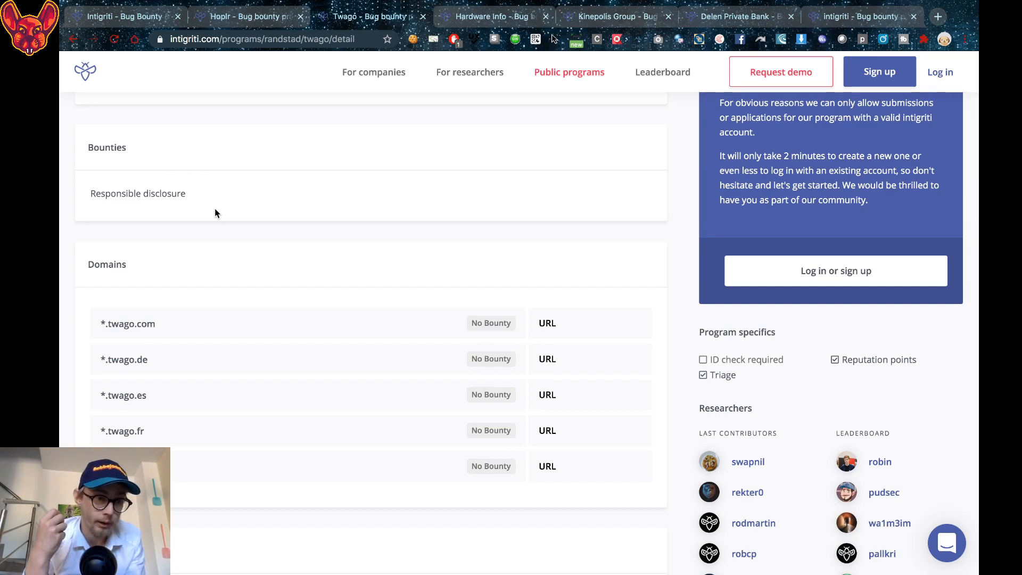
{"action": "scroll", "scroll_direction": "down", "scroll_amount": 3}
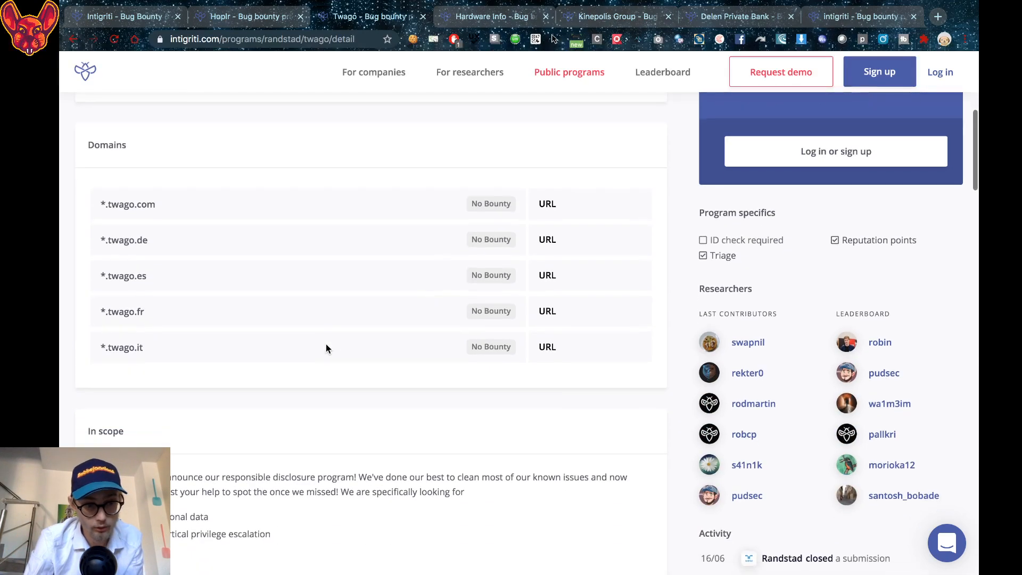
{"action": "mouse_move", "coordinate": [124, 254]}
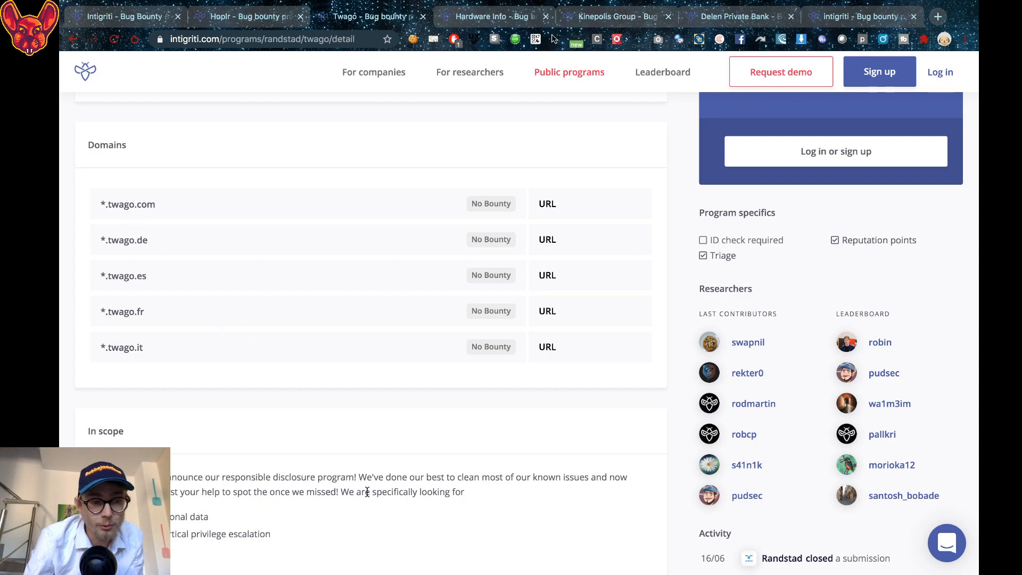
{"action": "scroll", "scroll_direction": "down", "scroll_amount": 3}
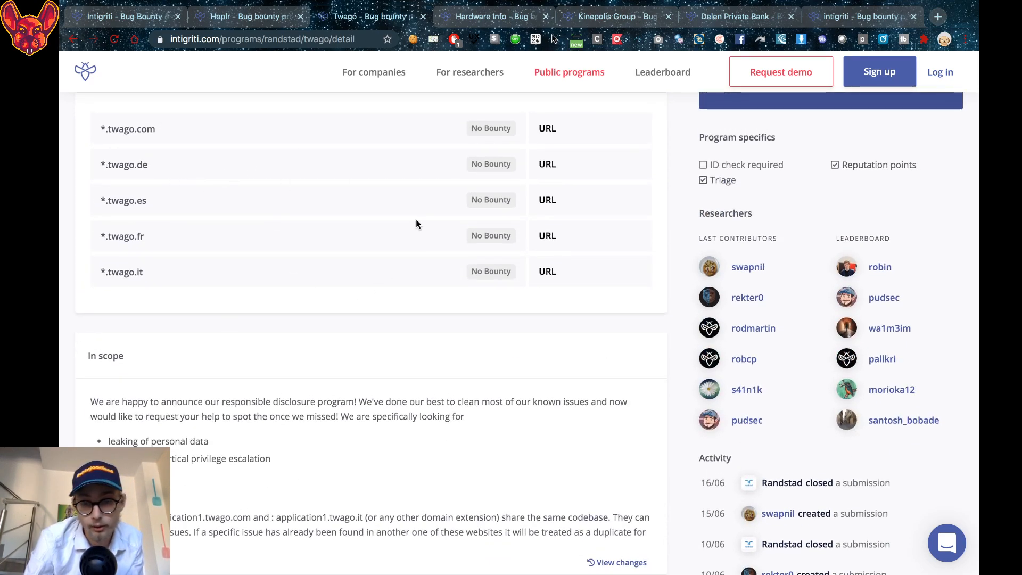
{"action": "mouse_move", "coordinate": [415, 277]}
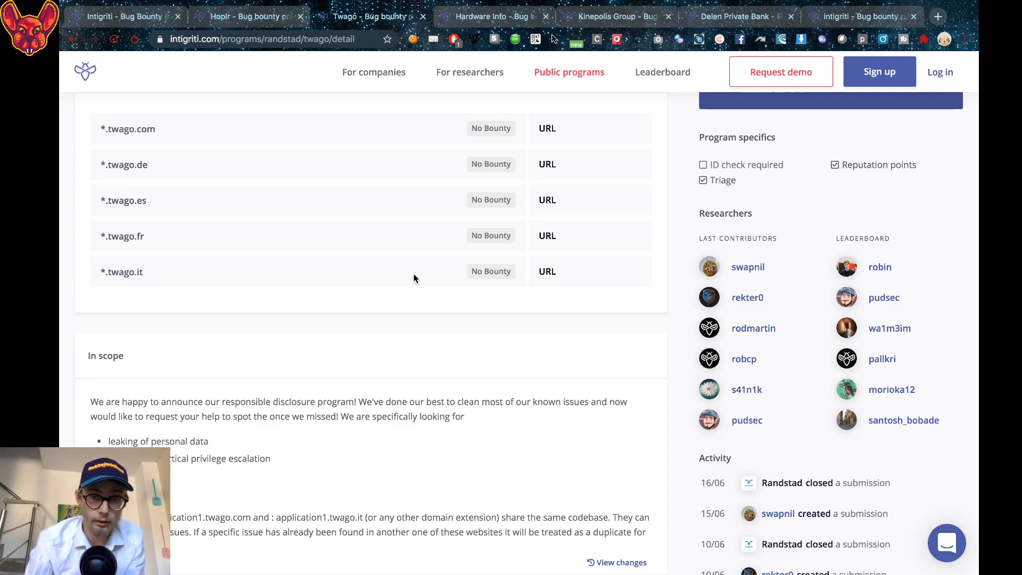
{"action": "scroll", "scroll_direction": "up", "scroll_amount": 3}
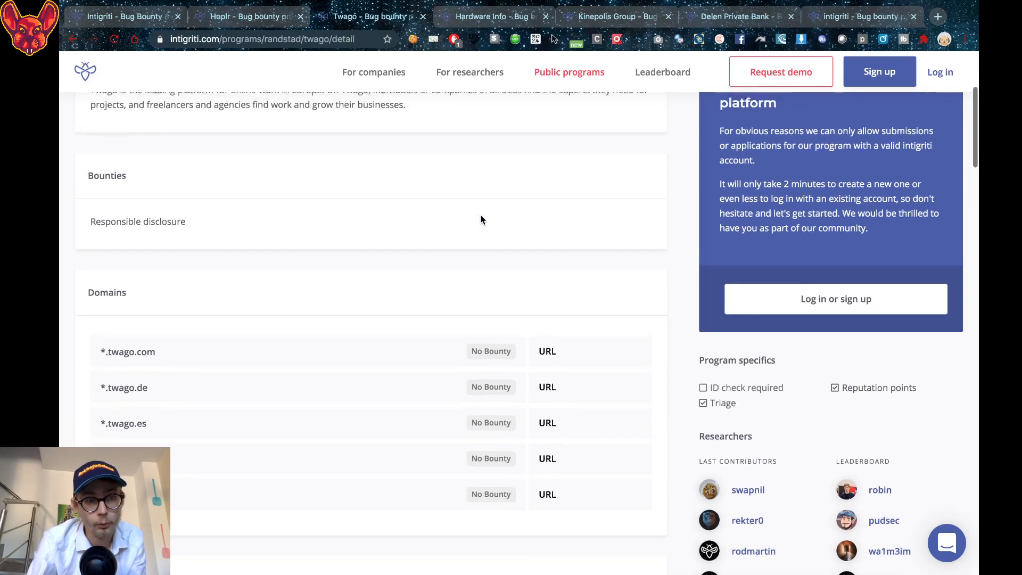
{"action": "scroll", "scroll_direction": "up", "scroll_amount": 3}
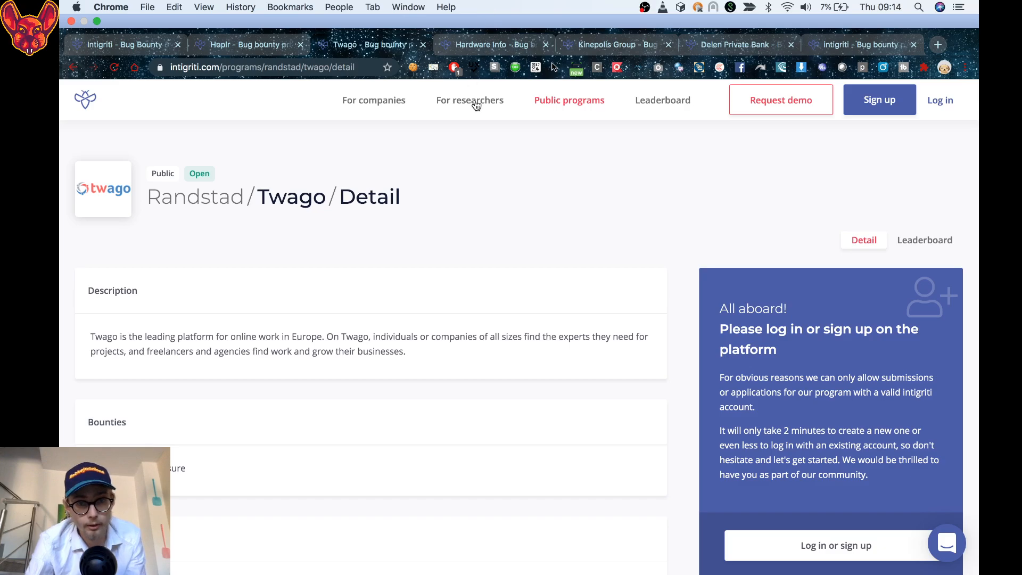
- Review Hardware Info's bounties and domains, then switch to the Kinepolis Group tab
{"action": "left_click", "coordinate": [491, 44]}
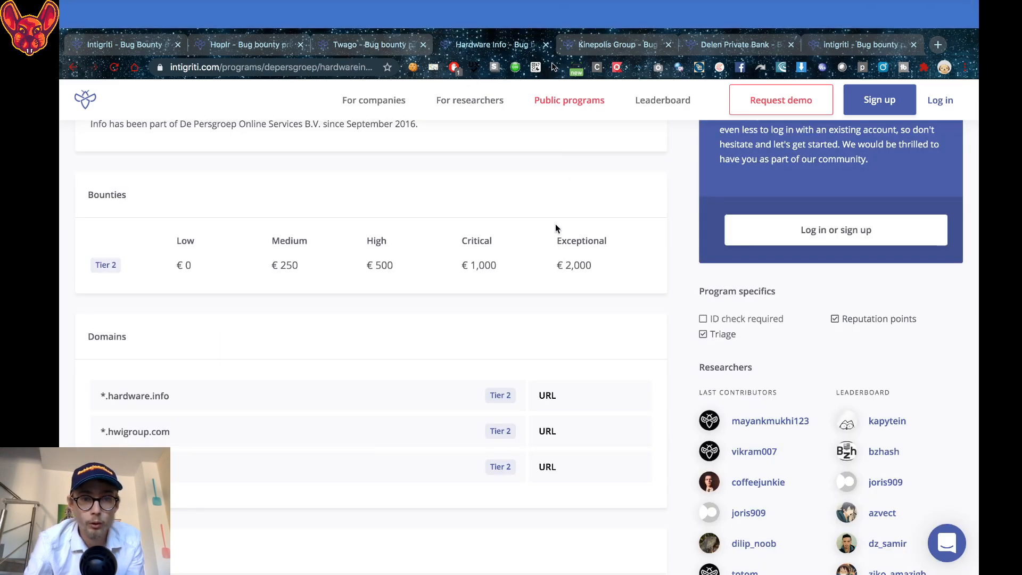
{"action": "scroll", "scroll_direction": "down", "scroll_amount": 3}
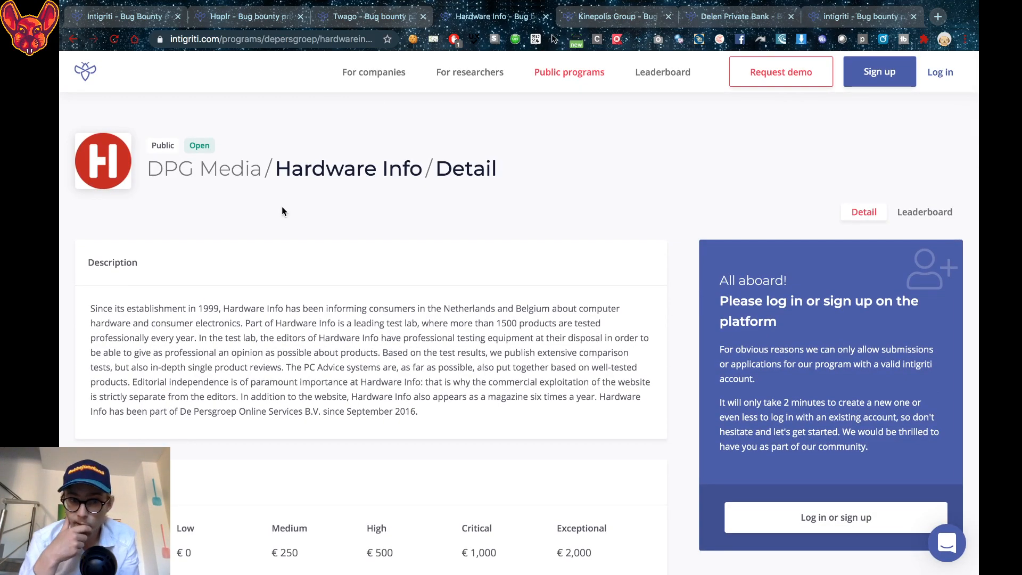
{"action": "mouse_move", "coordinate": [390, 318]}
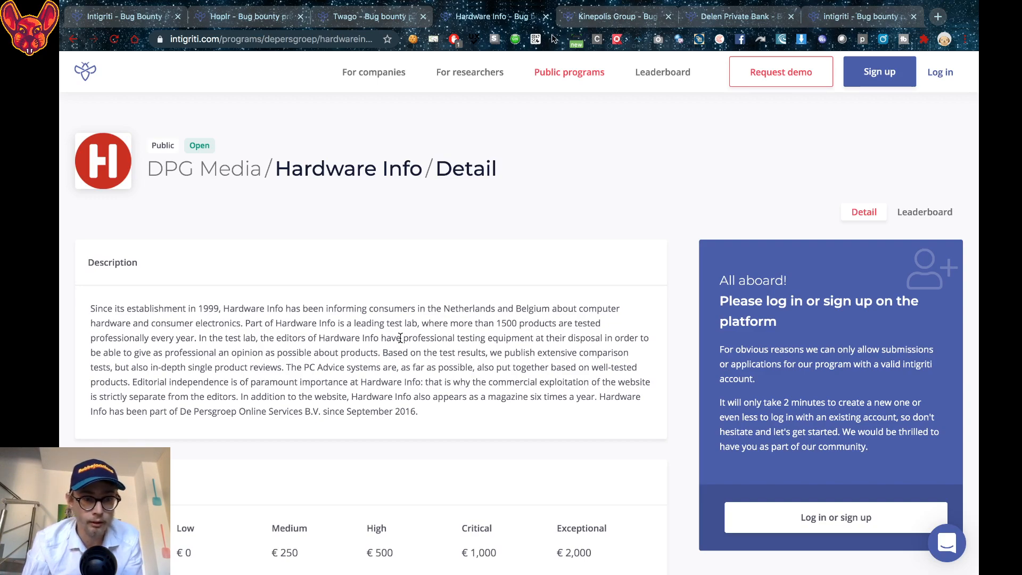
{"action": "scroll", "scroll_direction": "down", "scroll_amount": 3}
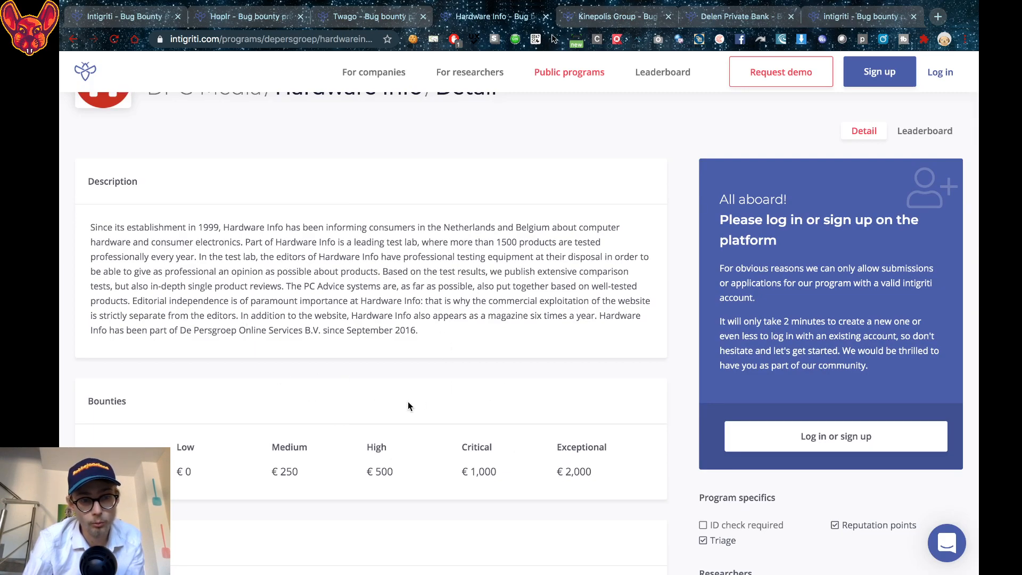
{"action": "scroll", "scroll_direction": "down", "scroll_amount": 3}
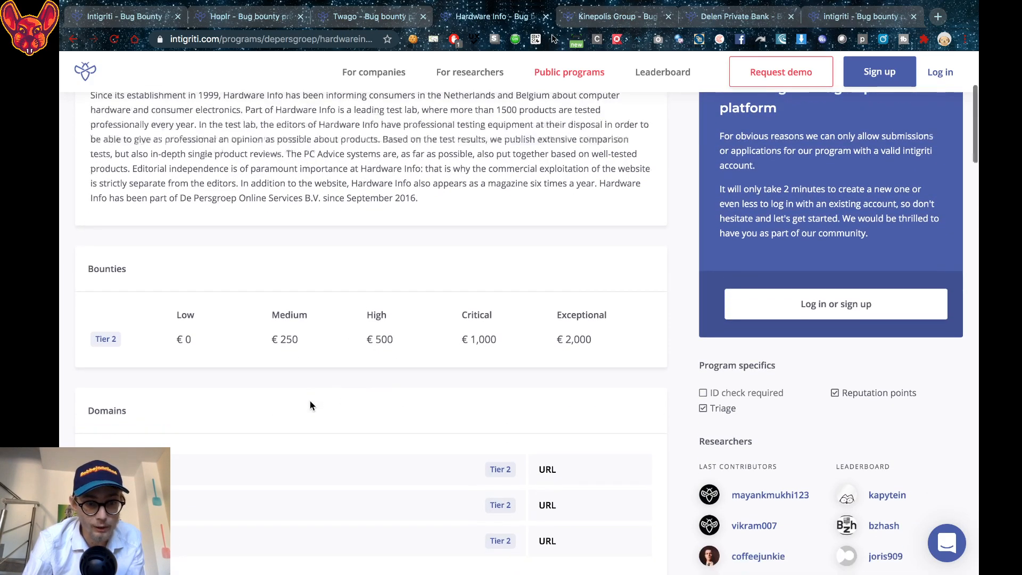
{"action": "scroll", "scroll_direction": "down", "scroll_amount": 3}
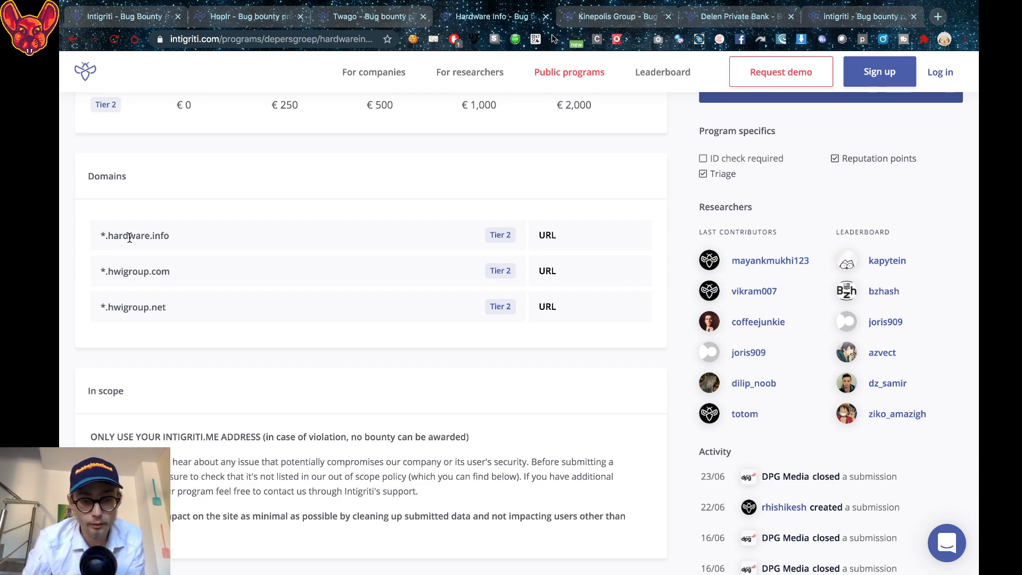
{"action": "mouse_move", "coordinate": [319, 126]}
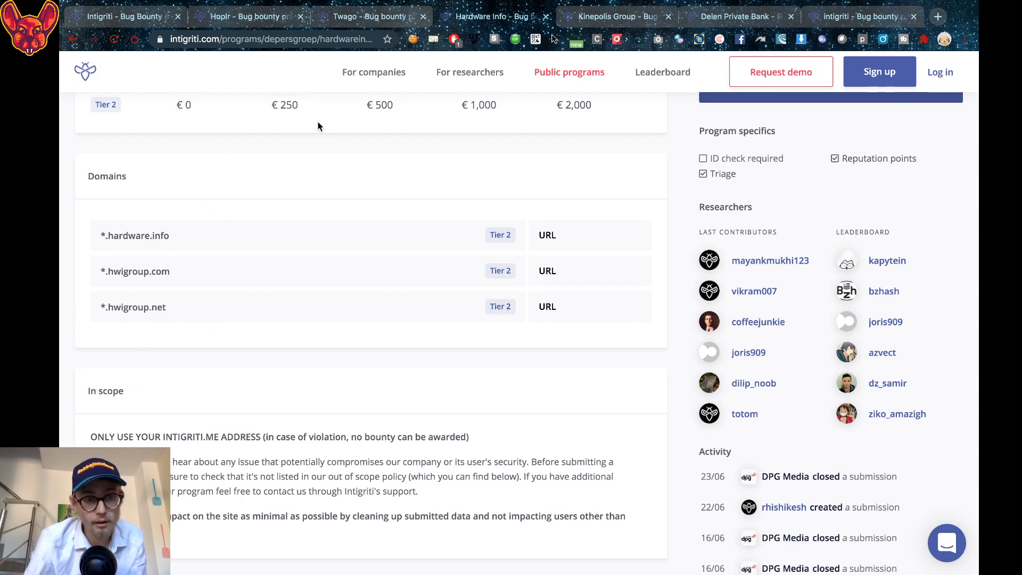
{"action": "mouse_move", "coordinate": [308, 121]}
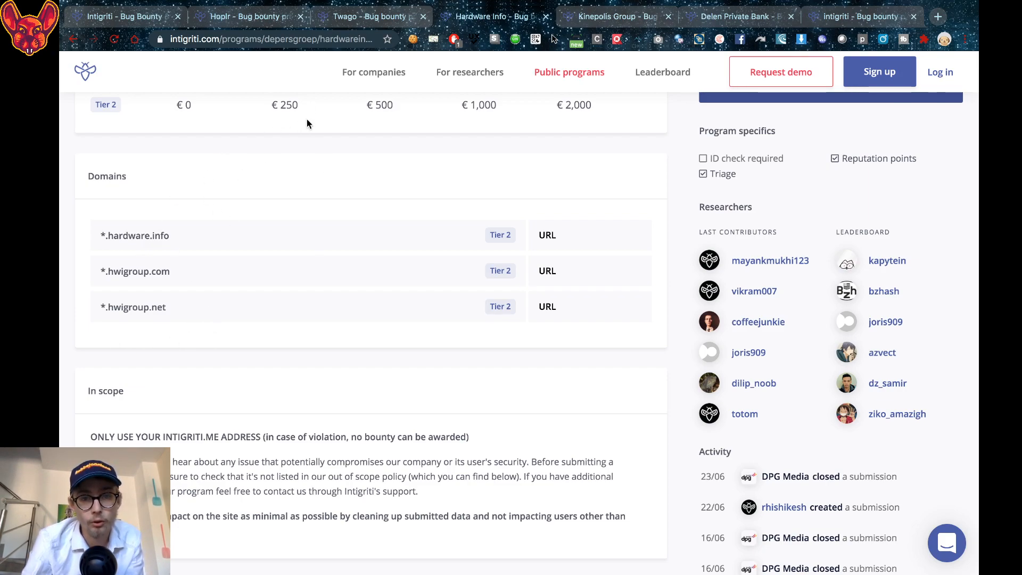
{"action": "left_click", "coordinate": [618, 16]}
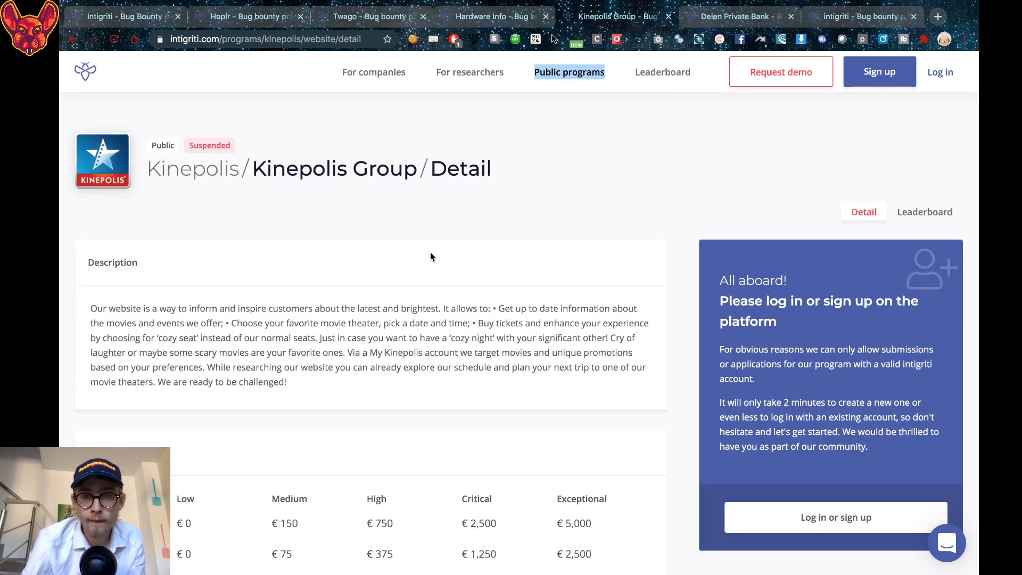
{"action": "mouse_move", "coordinate": [439, 265]}
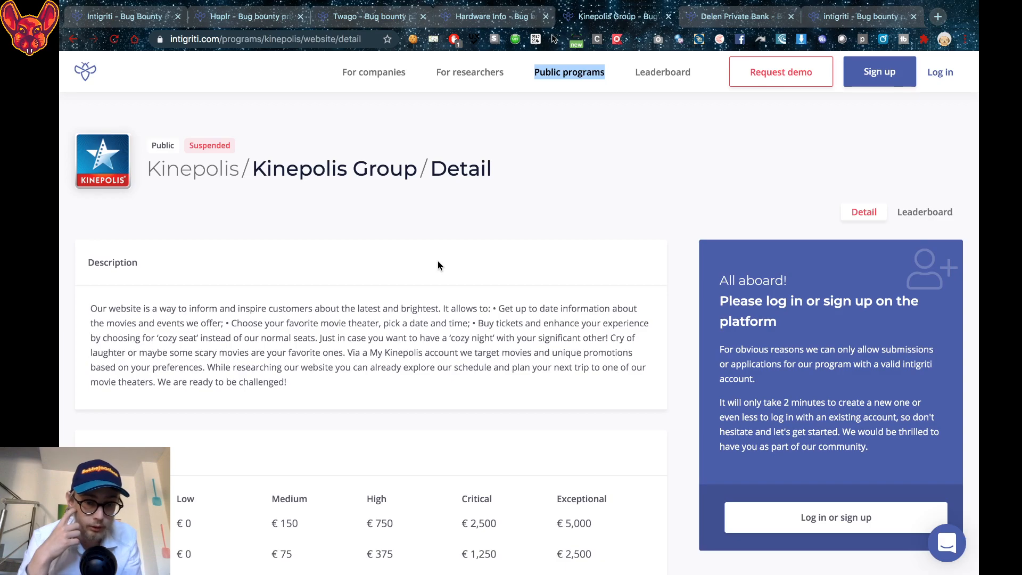
{"action": "scroll", "scroll_direction": "down", "scroll_amount": 3}
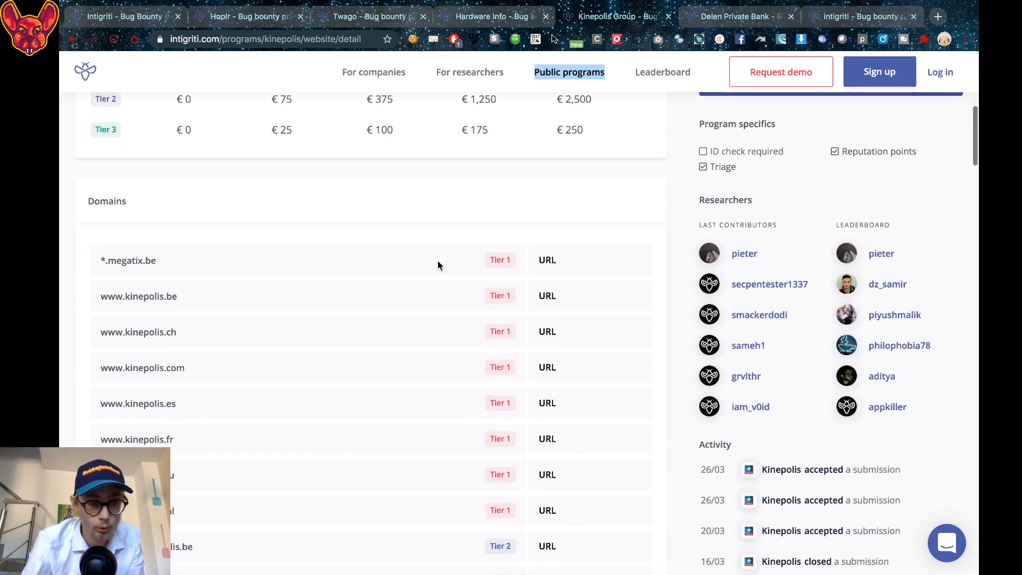
{"action": "scroll", "scroll_direction": "down", "scroll_amount": 3}
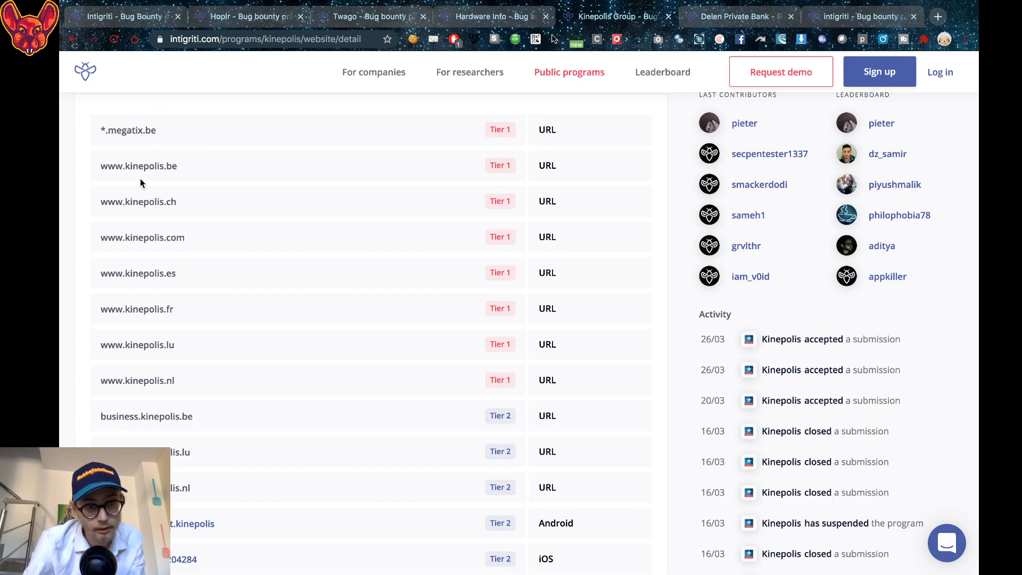
{"action": "scroll", "scroll_direction": "down", "scroll_amount": 3}
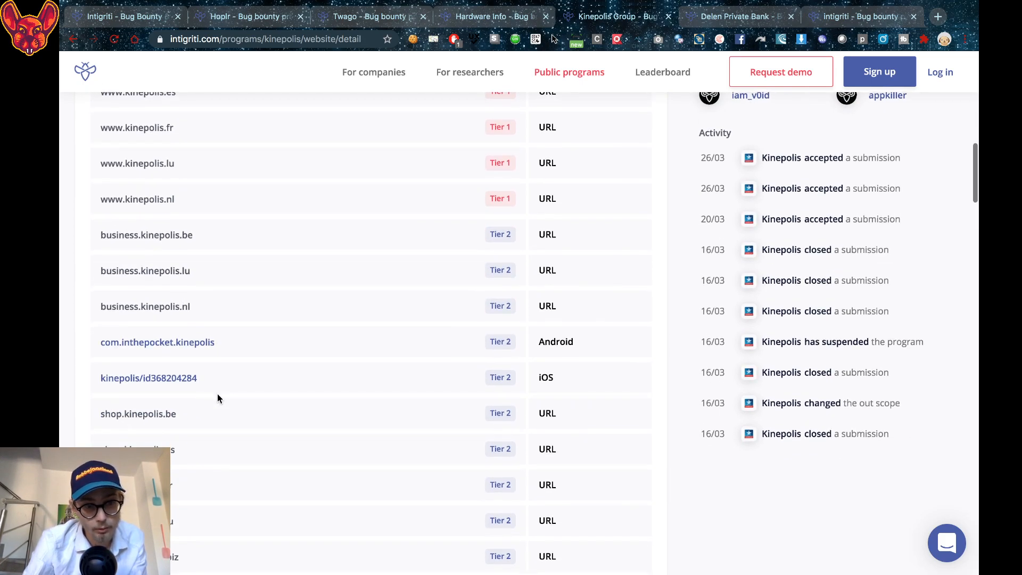
{"action": "scroll", "scroll_direction": "down", "scroll_amount": 3}
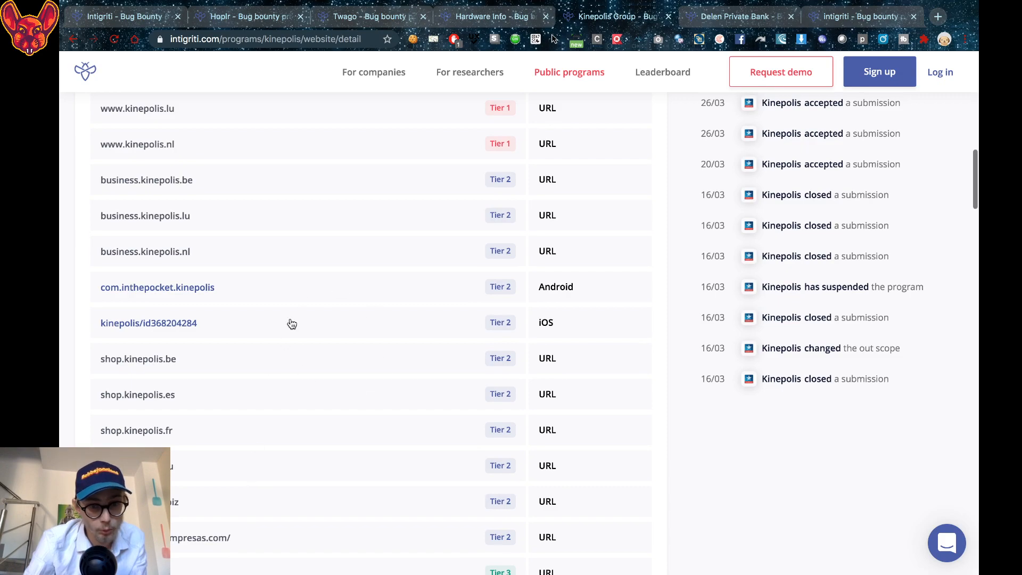
{"action": "scroll", "scroll_direction": "down", "scroll_amount": 3}
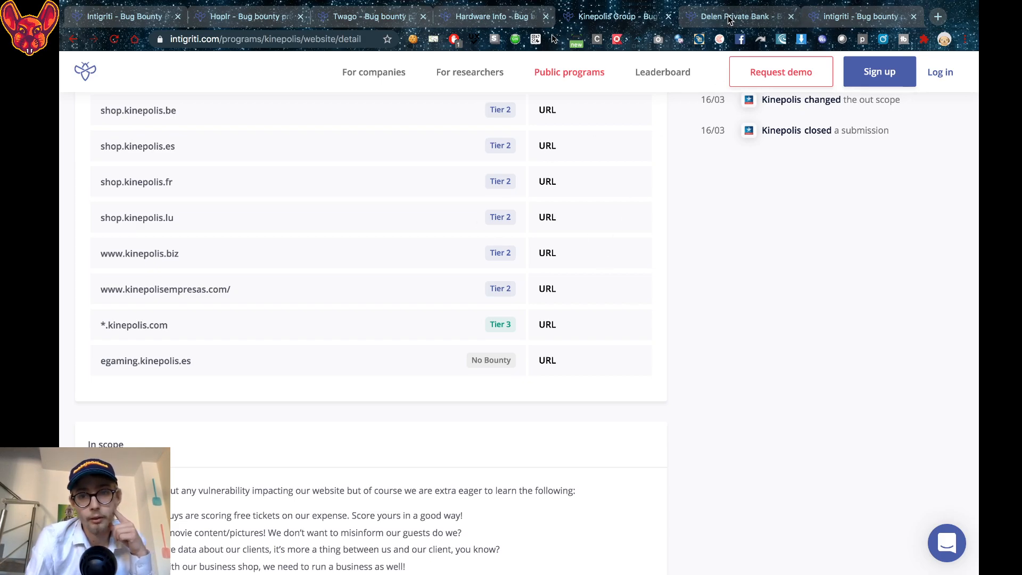
- Review Delen Private Bank's bounties, domains, severity assessment, FAQ, guidelines and out-of-scope rules
{"action": "left_click", "coordinate": [732, 17]}
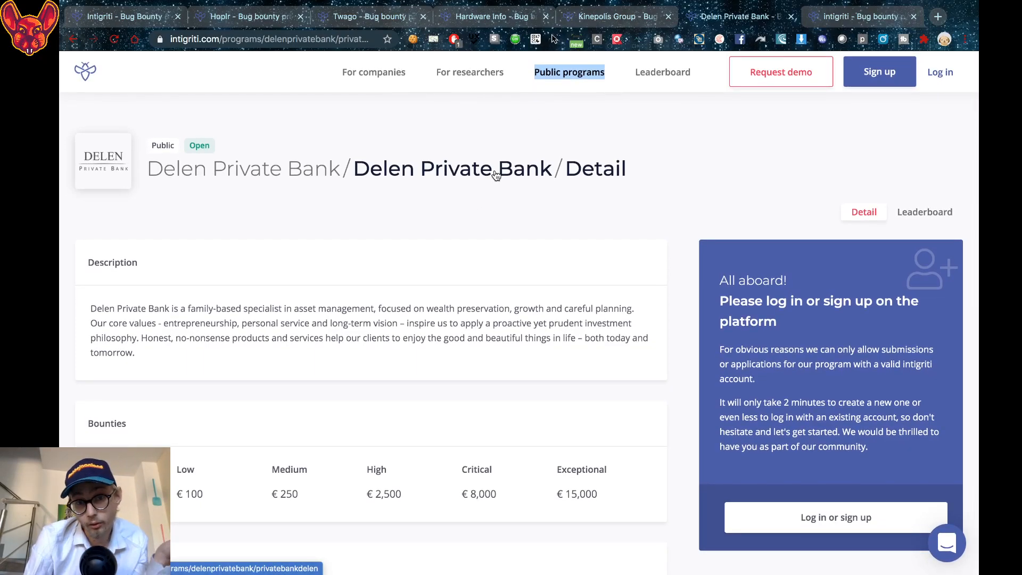
{"action": "scroll", "scroll_direction": "down", "scroll_amount": 3}
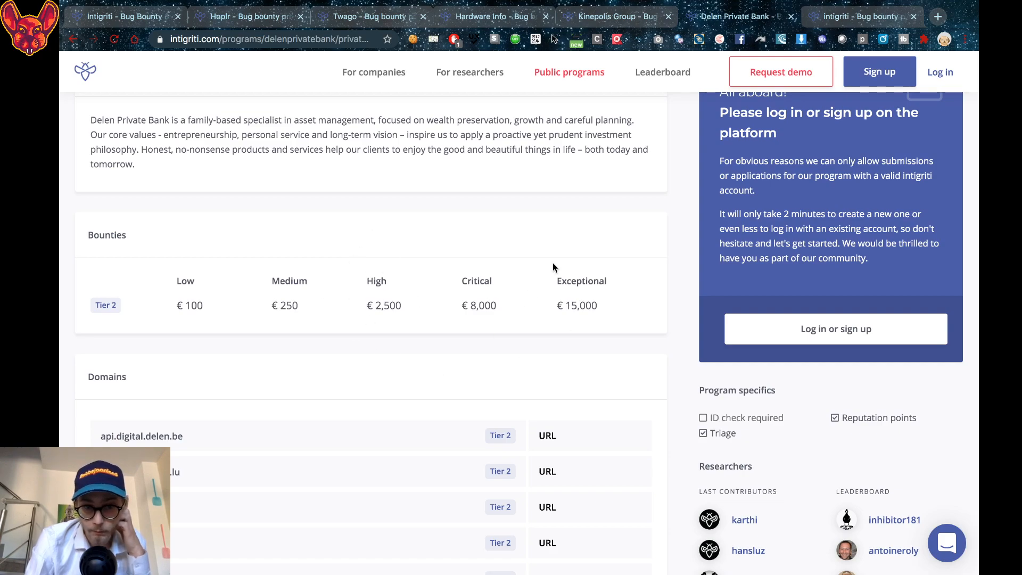
{"action": "mouse_move", "coordinate": [557, 320]}
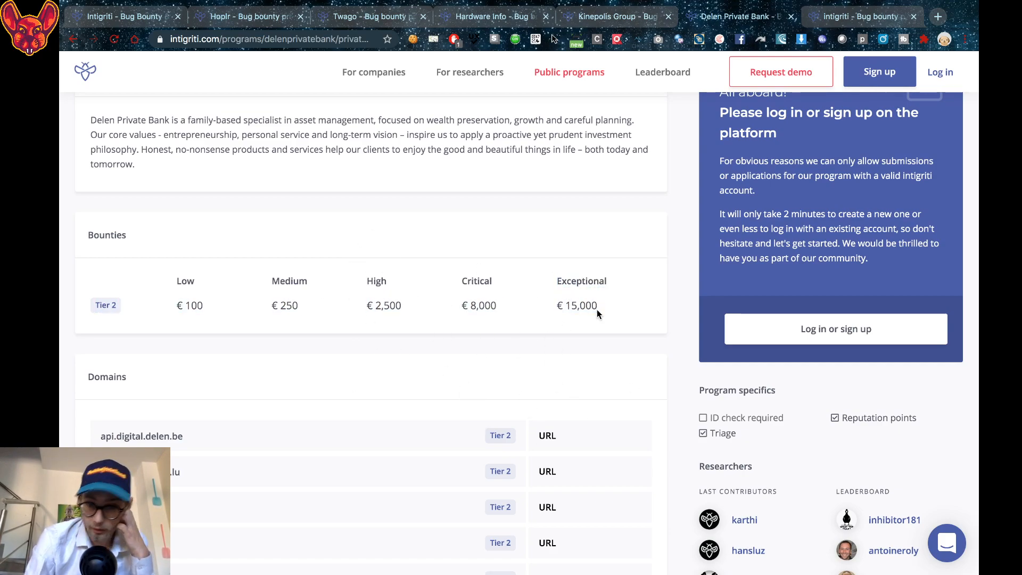
{"action": "scroll", "scroll_direction": "down", "scroll_amount": 3}
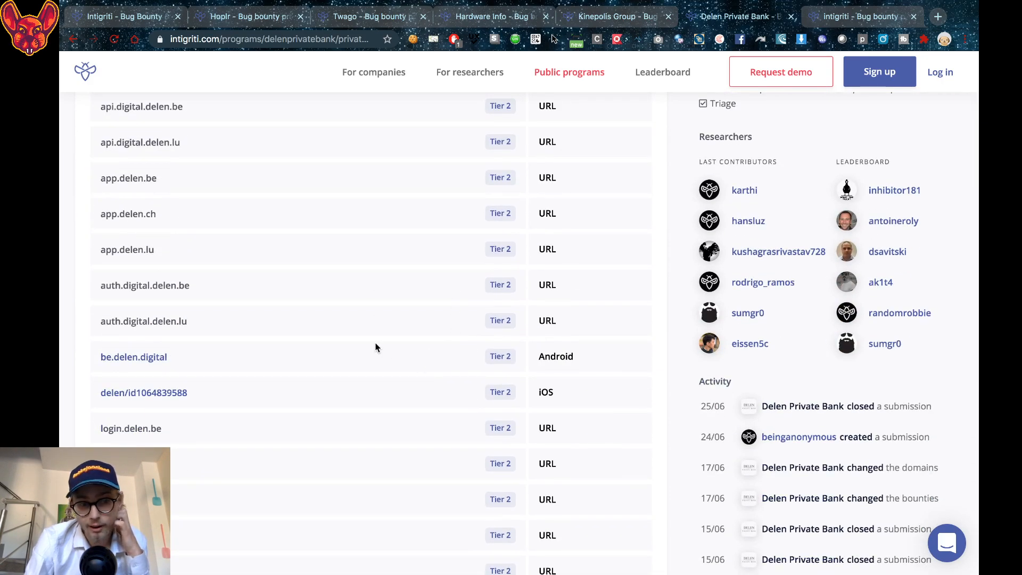
{"action": "scroll", "scroll_direction": "down", "scroll_amount": 3}
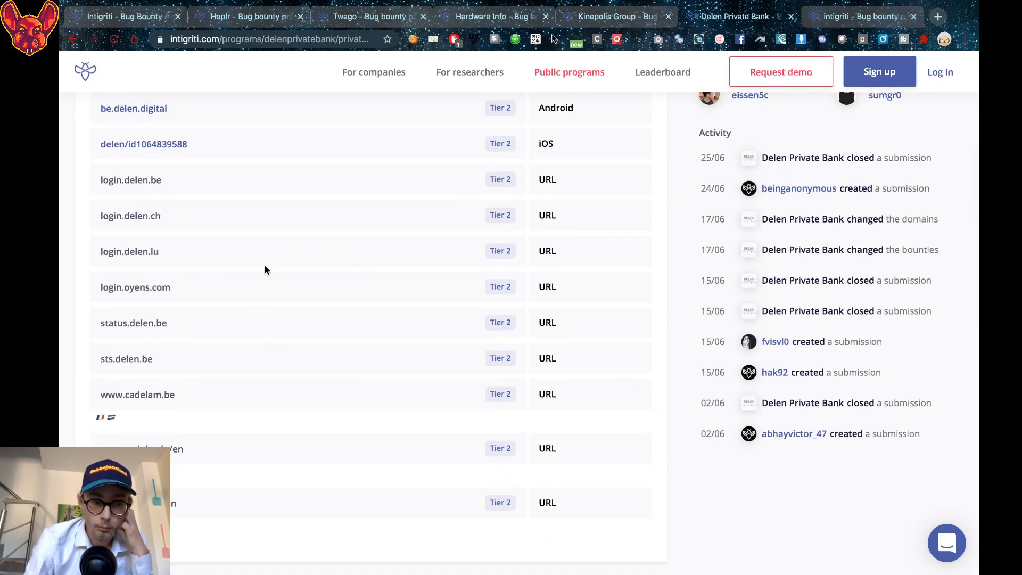
{"action": "scroll", "scroll_direction": "up", "scroll_amount": 3}
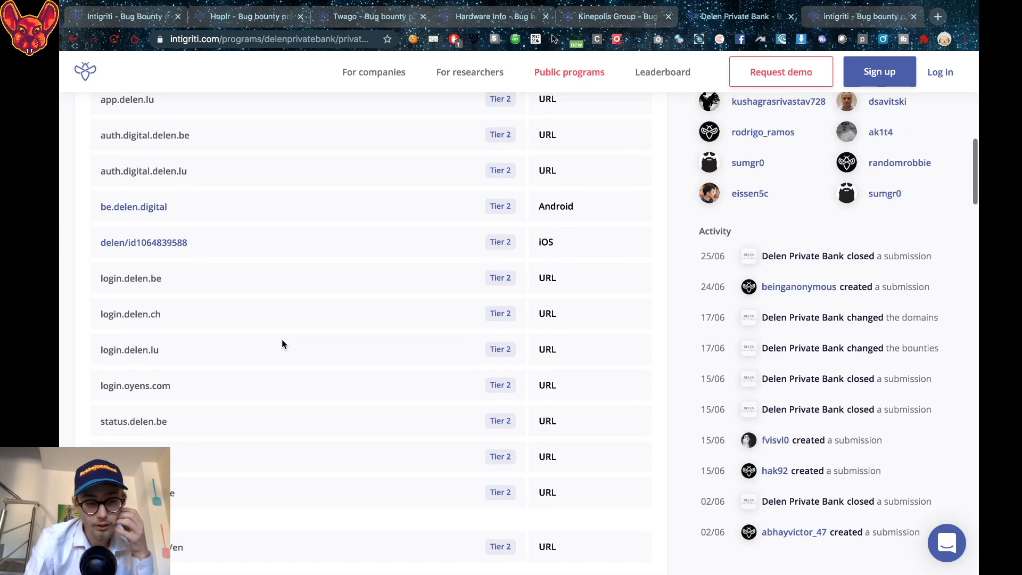
{"action": "scroll", "scroll_direction": "up", "scroll_amount": 3}
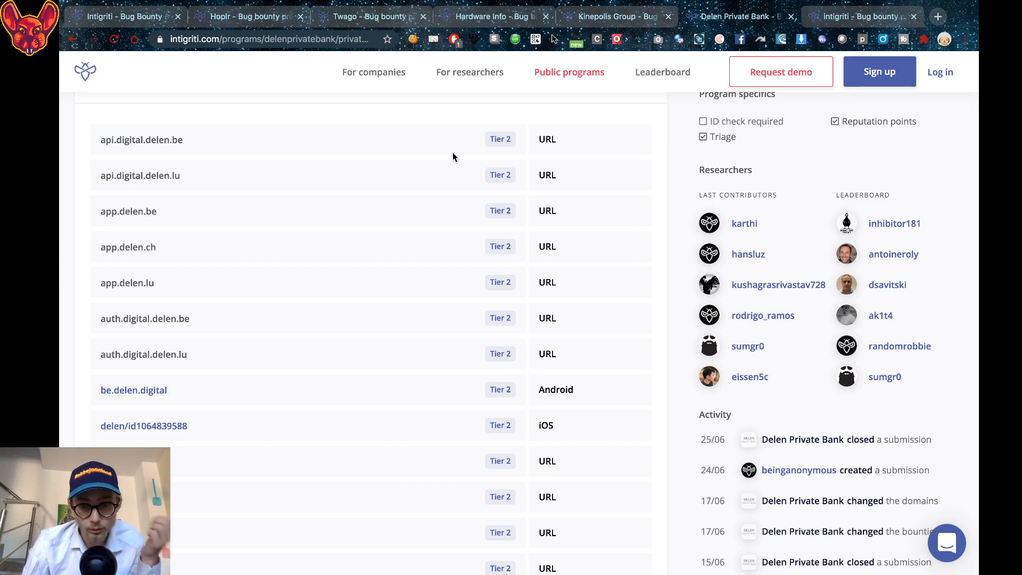
{"action": "scroll", "scroll_direction": "down", "scroll_amount": 3}
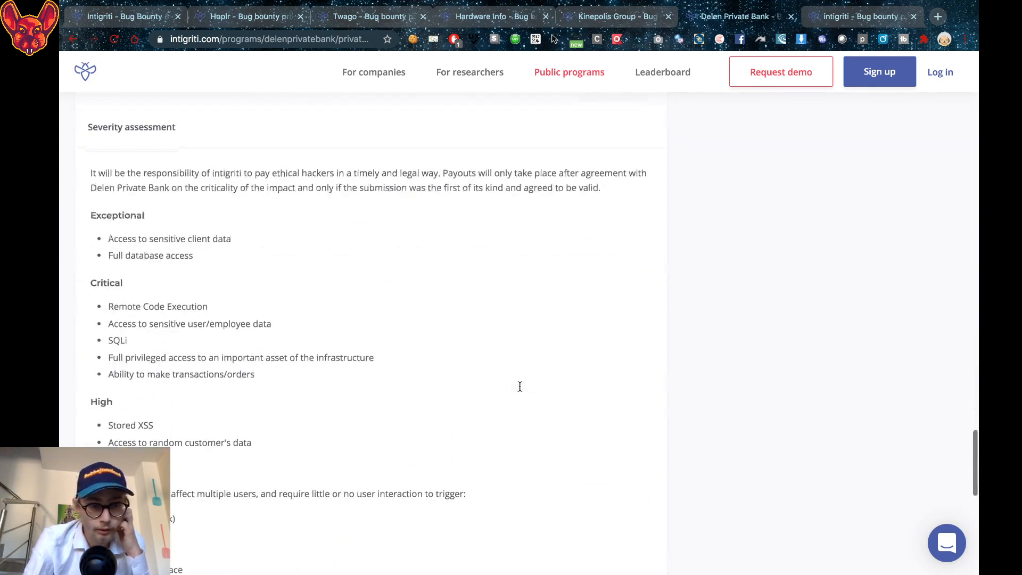
{"action": "scroll", "scroll_direction": "down", "scroll_amount": 3}
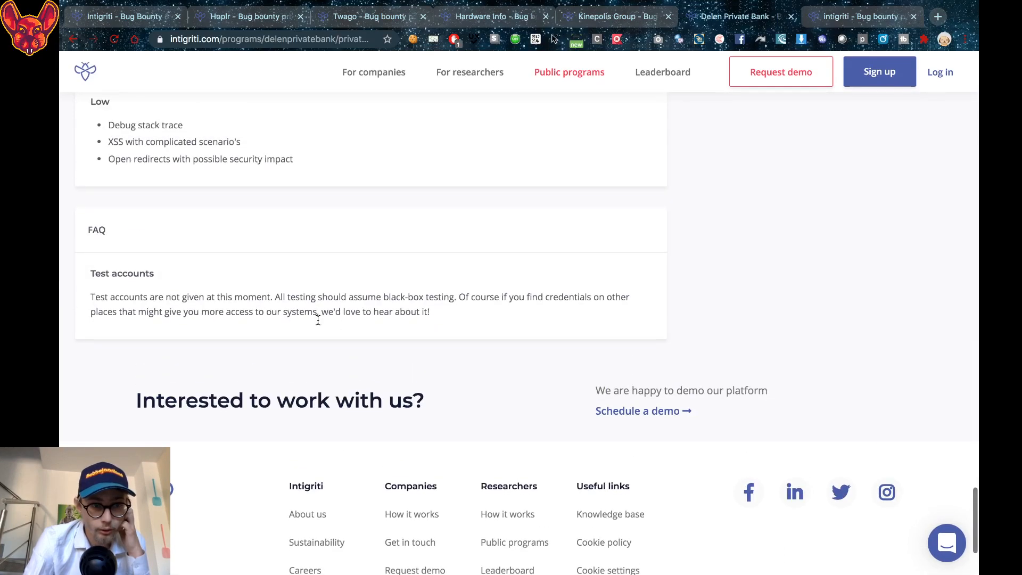
{"action": "mouse_move", "coordinate": [300, 282]}
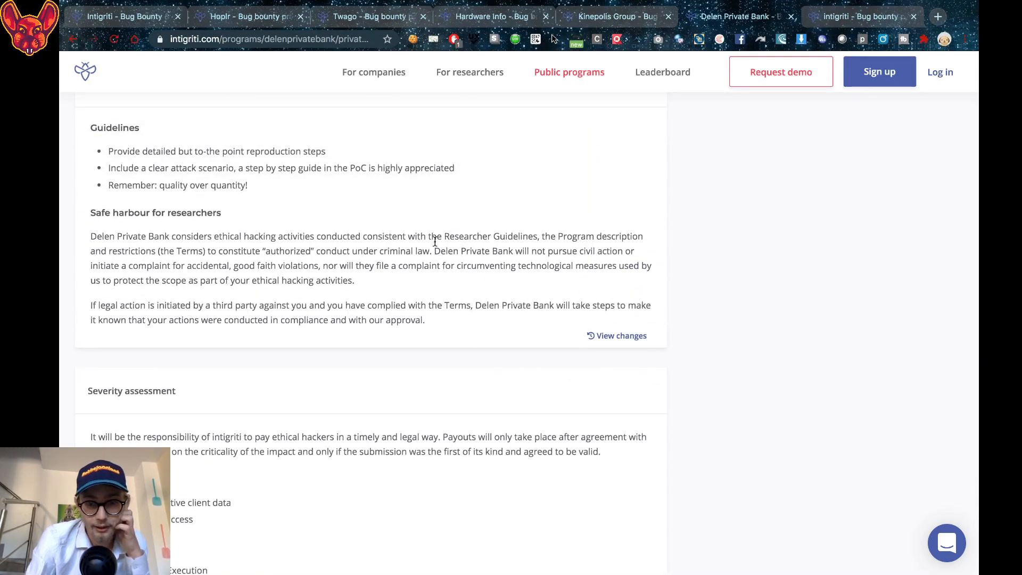
{"action": "scroll", "scroll_direction": "down", "scroll_amount": 3}
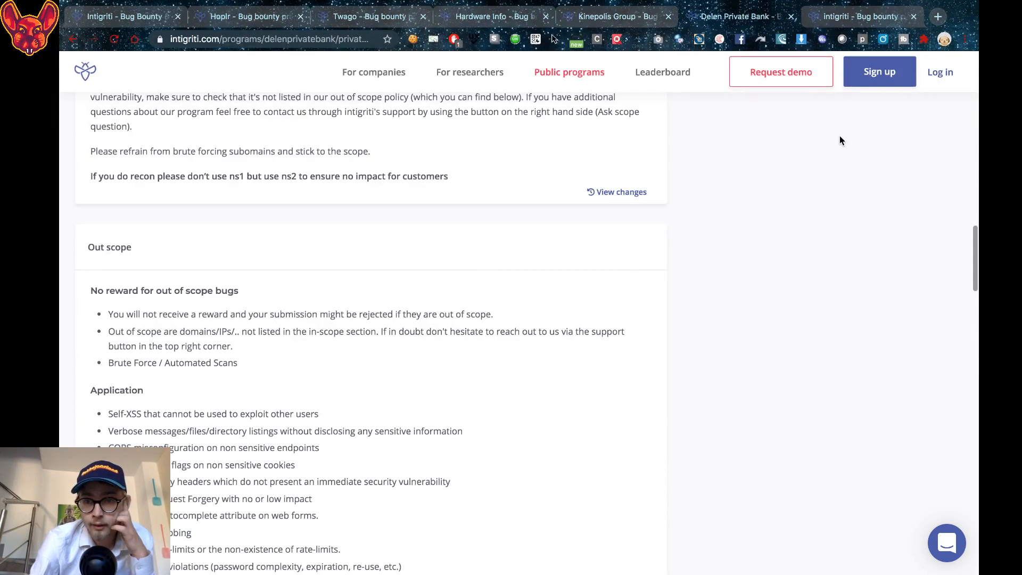
- Review Intigriti's own bounties, domains, in-scope and out-of-scope rules down to rules of engagement
{"action": "left_click", "coordinate": [861, 16]}
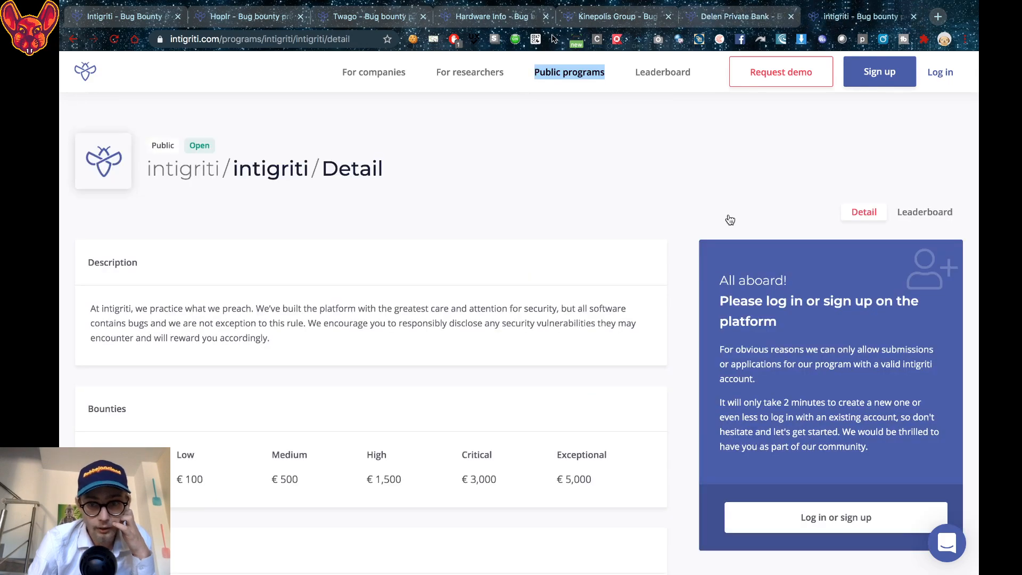
{"action": "mouse_move", "coordinate": [467, 326]}
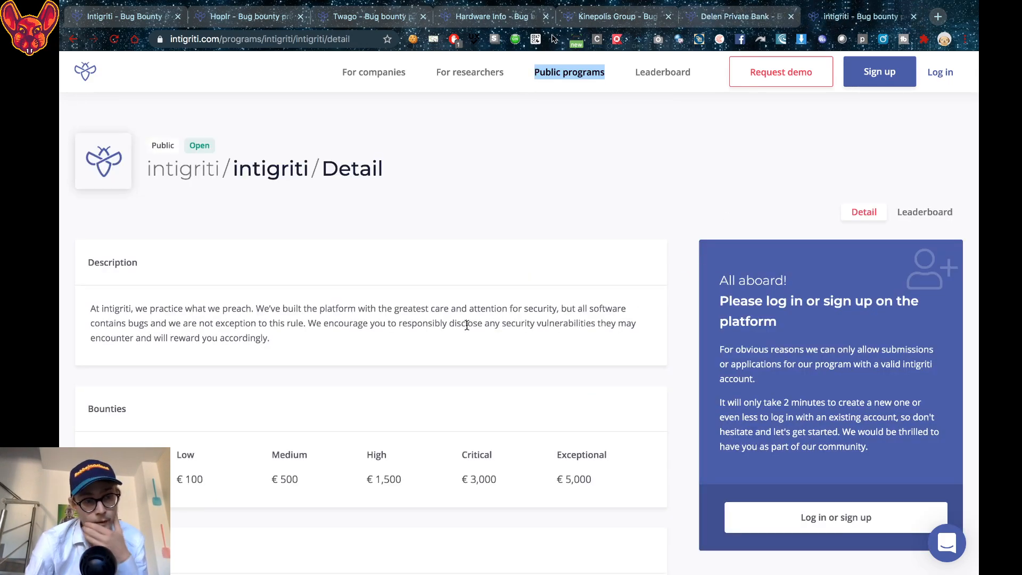
{"action": "scroll", "scroll_direction": "down", "scroll_amount": 3}
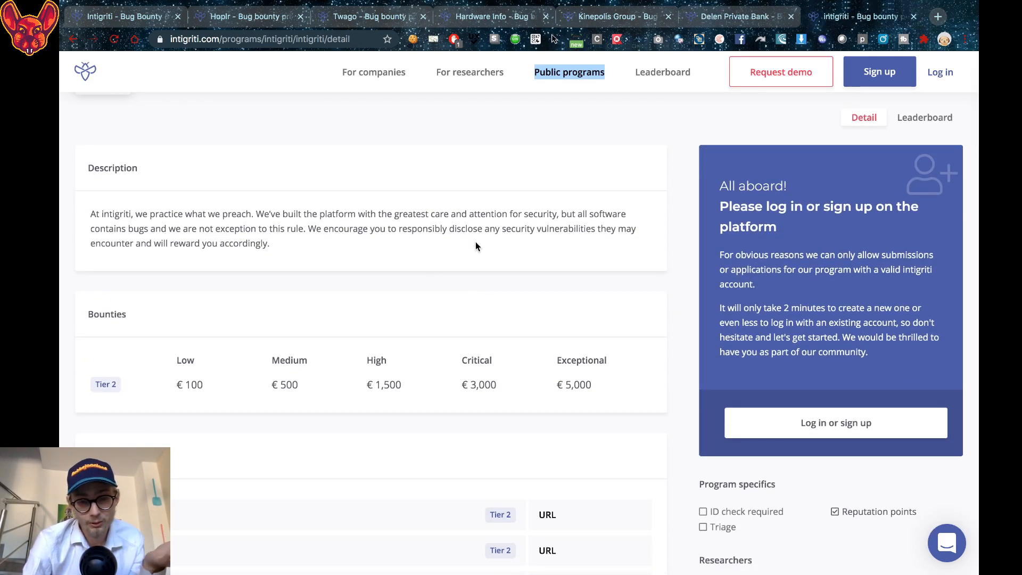
{"action": "scroll", "scroll_direction": "down", "scroll_amount": 3}
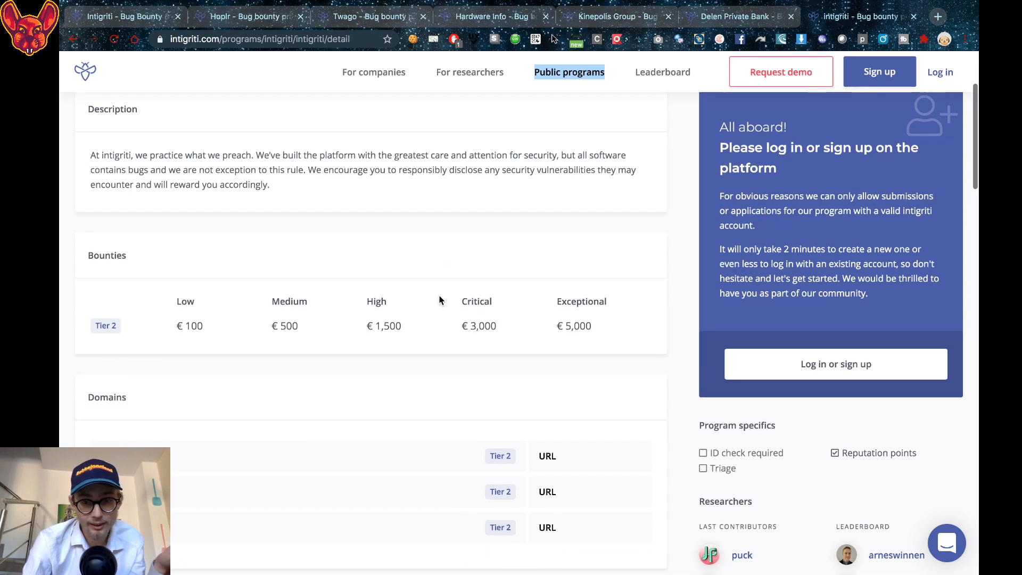
{"action": "scroll", "scroll_direction": "down", "scroll_amount": 3}
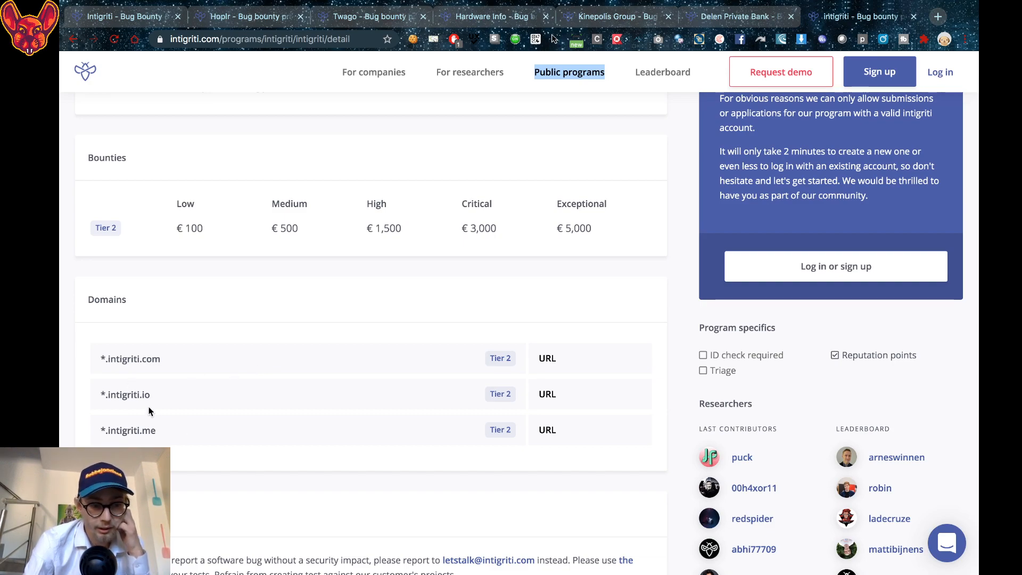
{"action": "scroll", "scroll_direction": "down", "scroll_amount": 3}
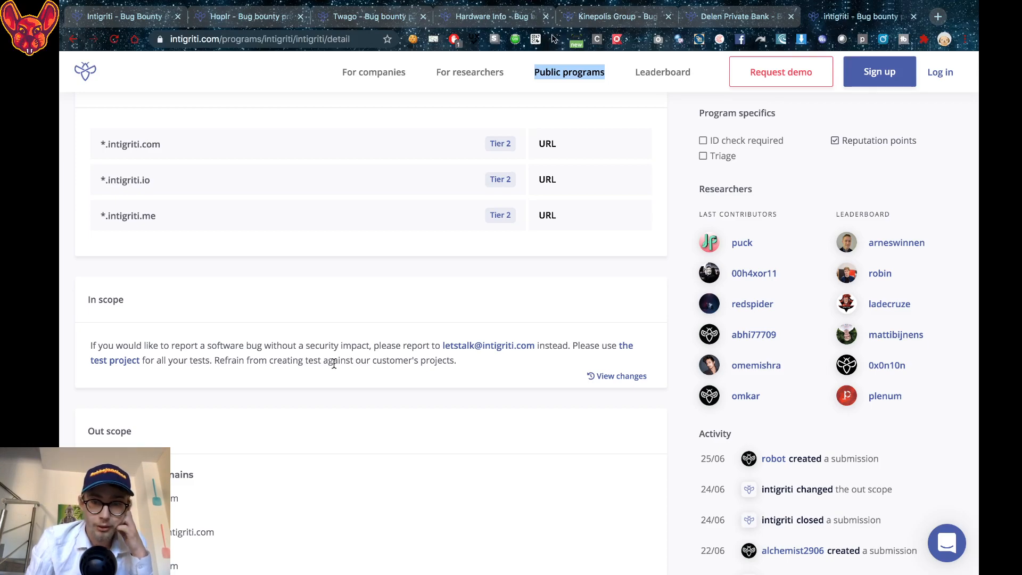
{"action": "scroll", "scroll_direction": "down", "scroll_amount": 3}
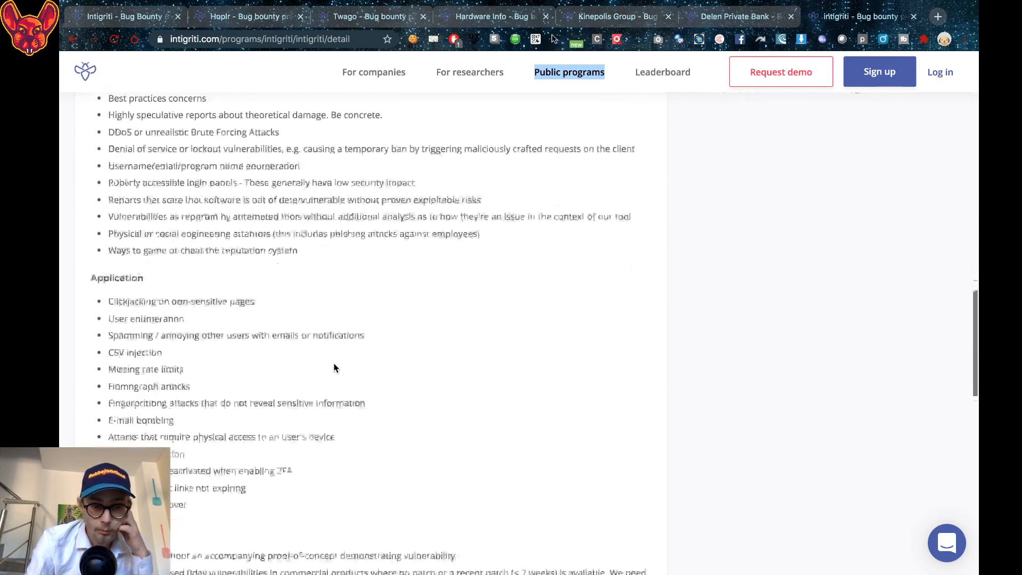
{"action": "scroll", "scroll_direction": "down", "scroll_amount": 3}
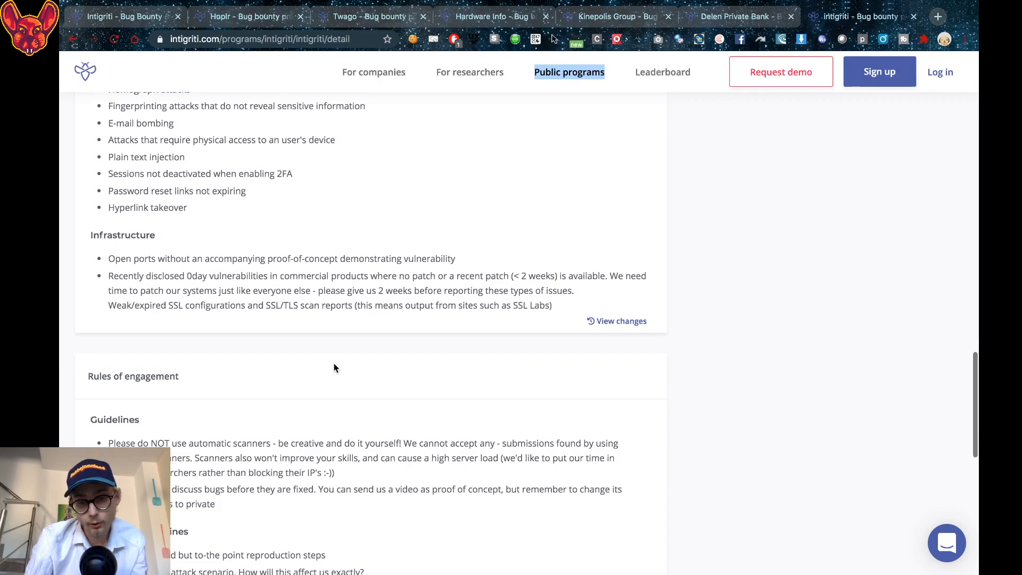